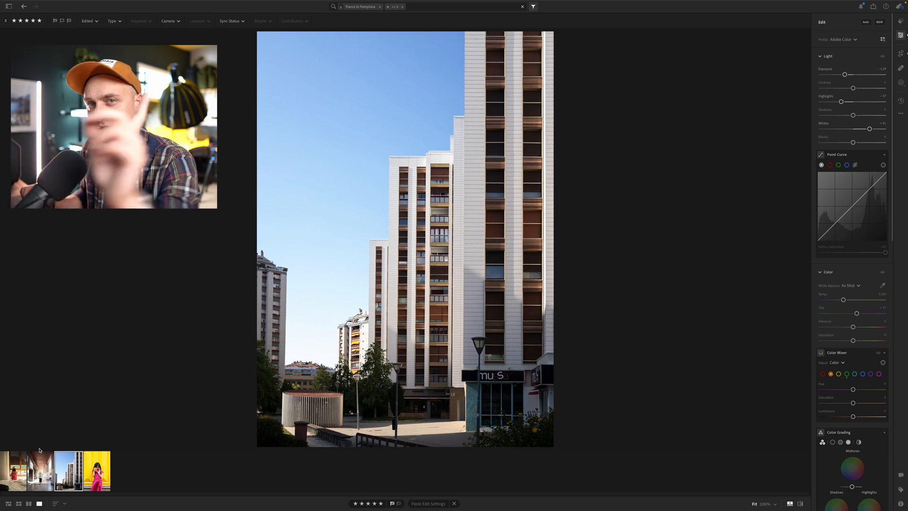
Step: Browse the four Pamplona photos, ending on the arcade shot of the woman with a cane
{"action": "left_click", "coordinate": [96, 471]}
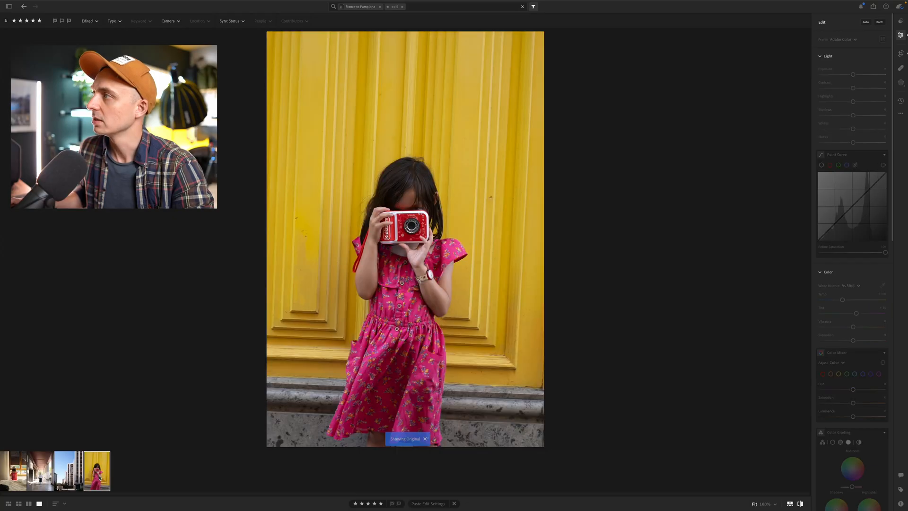
{"action": "left_click", "coordinate": [67, 470]}
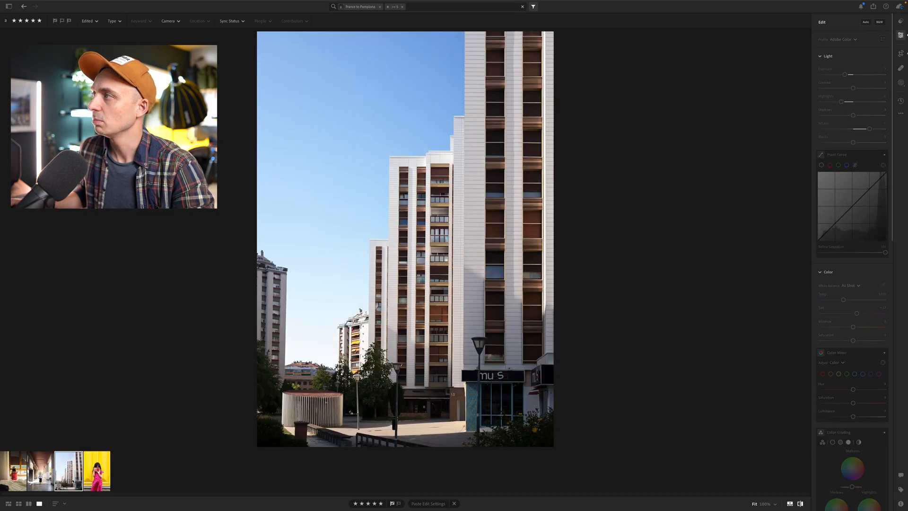
{"action": "left_click", "coordinate": [41, 470]}
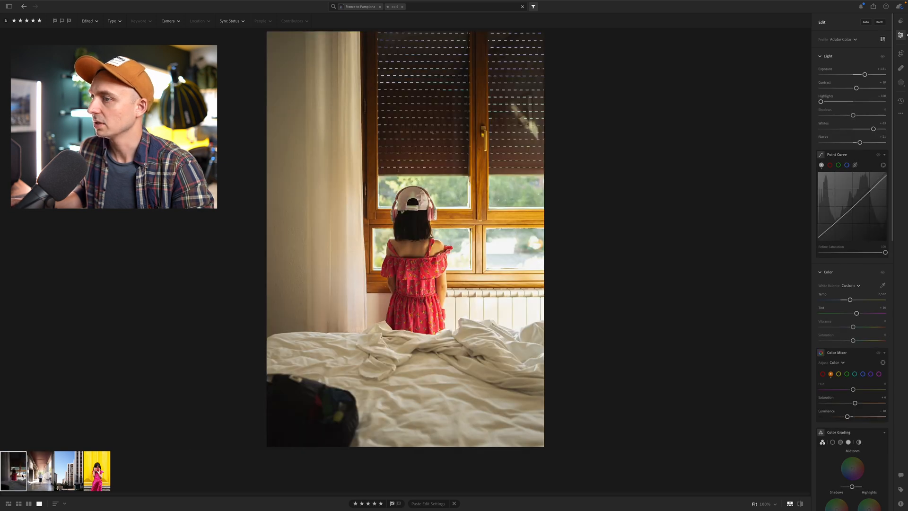
{"action": "left_click", "coordinate": [40, 470]}
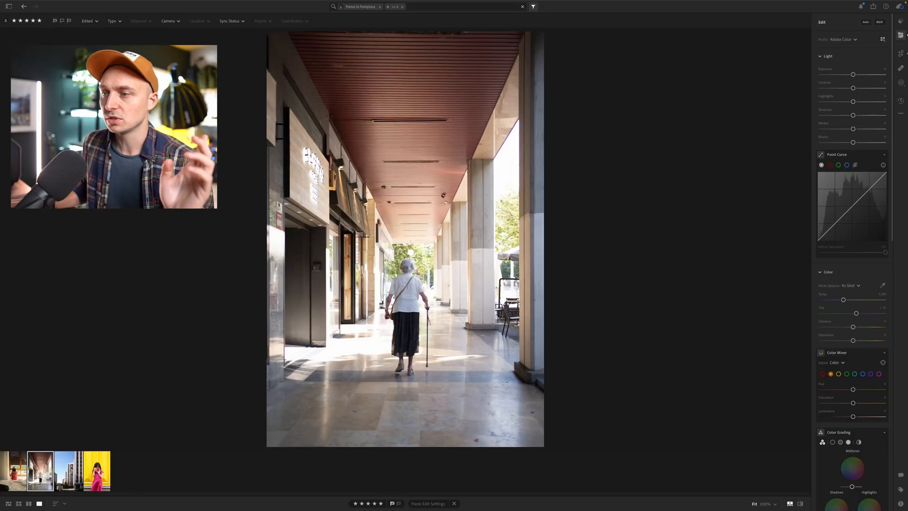
Step: Select the tower-block street photo and scroll the Edit panel down to Geometry
{"action": "left_click", "coordinate": [68, 470]}
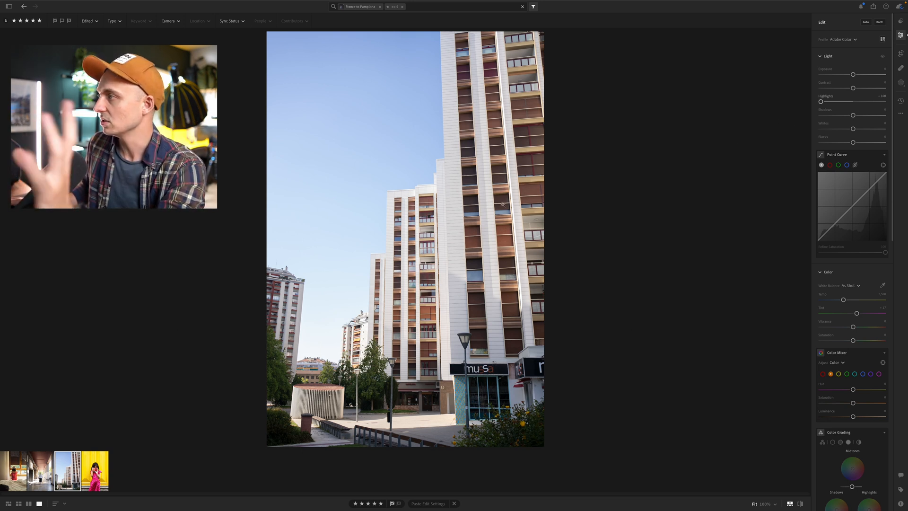
{"action": "mouse_move", "coordinate": [901, 53]}
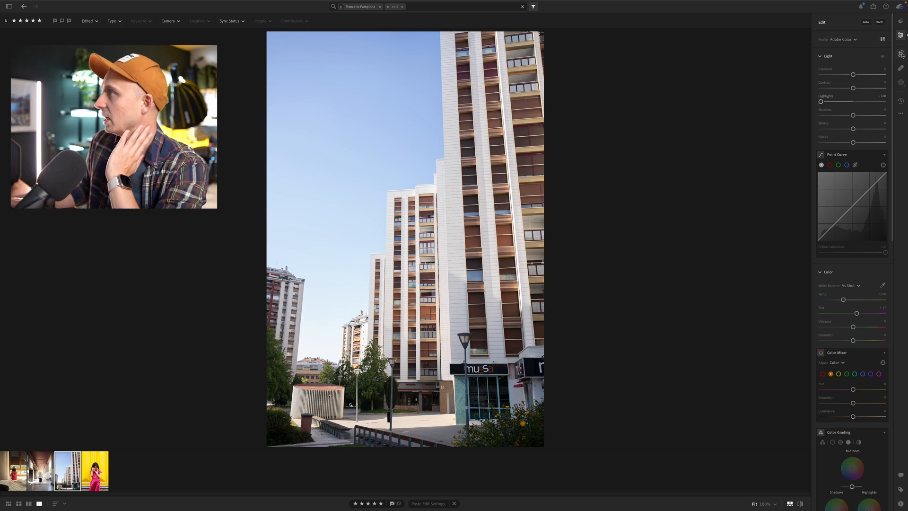
{"action": "left_click", "coordinate": [900, 52]}
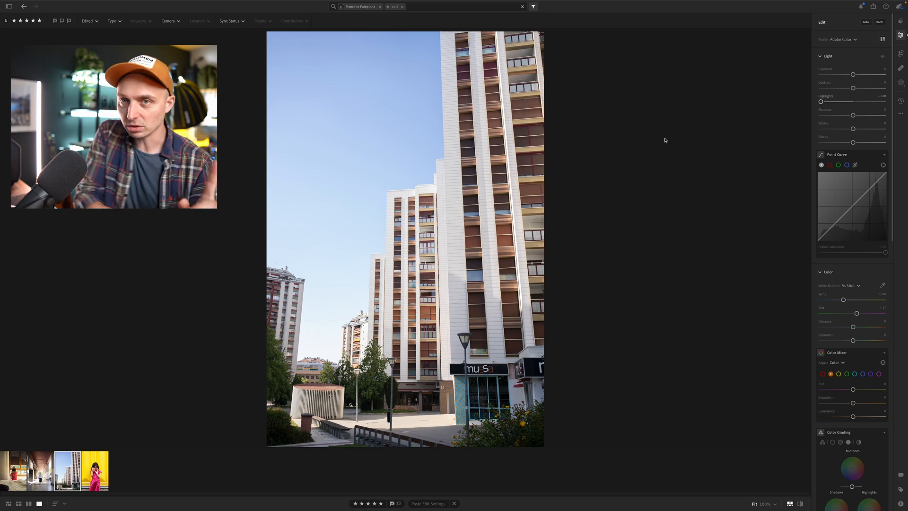
{"action": "scroll", "scroll_direction": "down", "scroll_amount": 3}
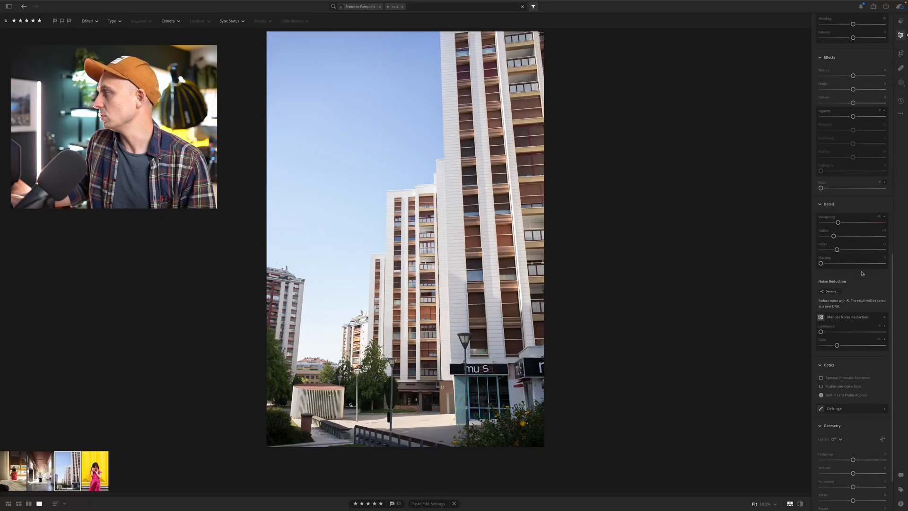
Step: Set the tower-block photo's Upright mode to Guided
{"action": "left_click", "coordinate": [834, 439]}
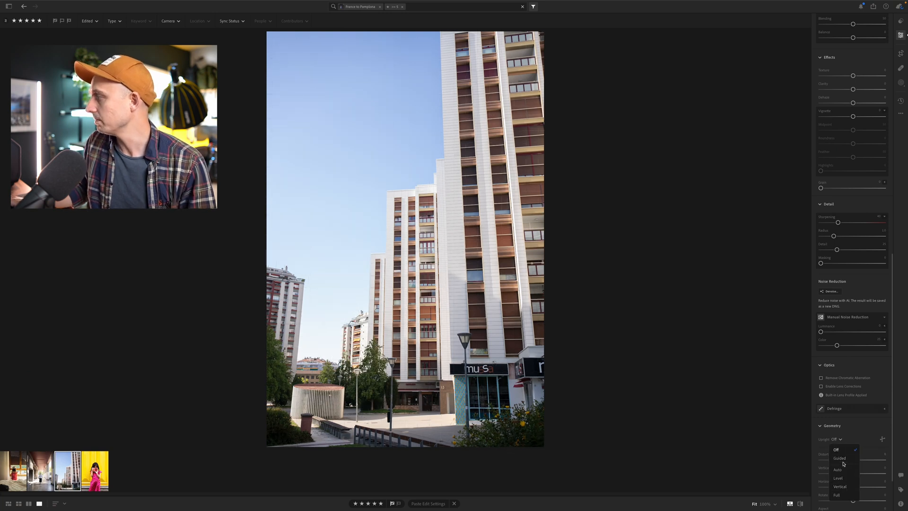
{"action": "left_click", "coordinate": [839, 458]}
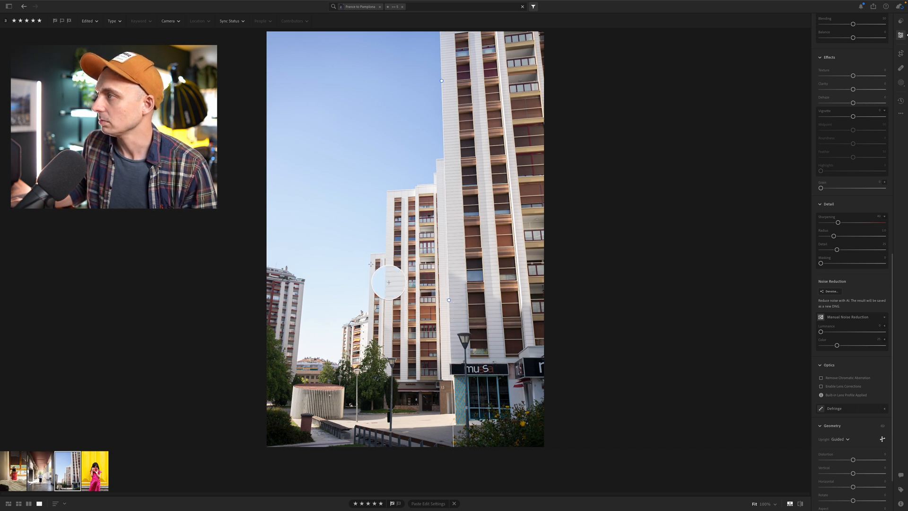
{"action": "mouse_move", "coordinate": [388, 298]}
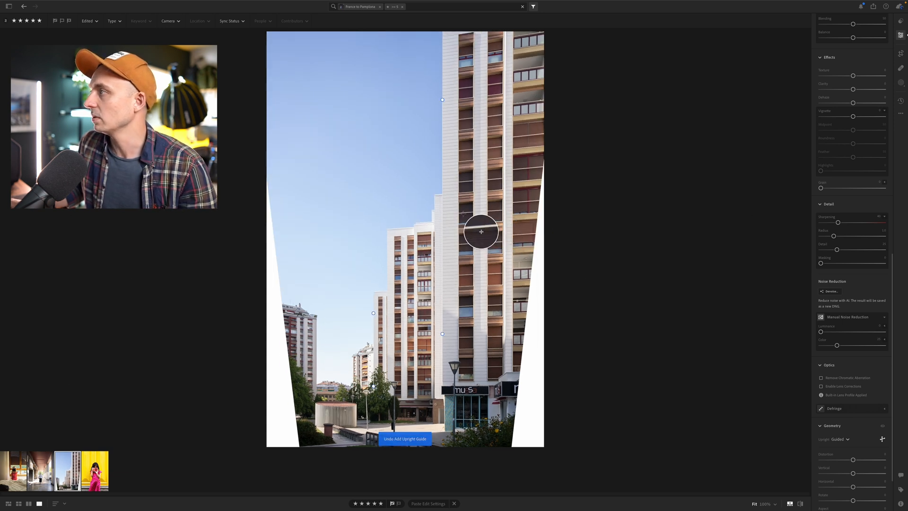
{"action": "mouse_move", "coordinate": [497, 189]}
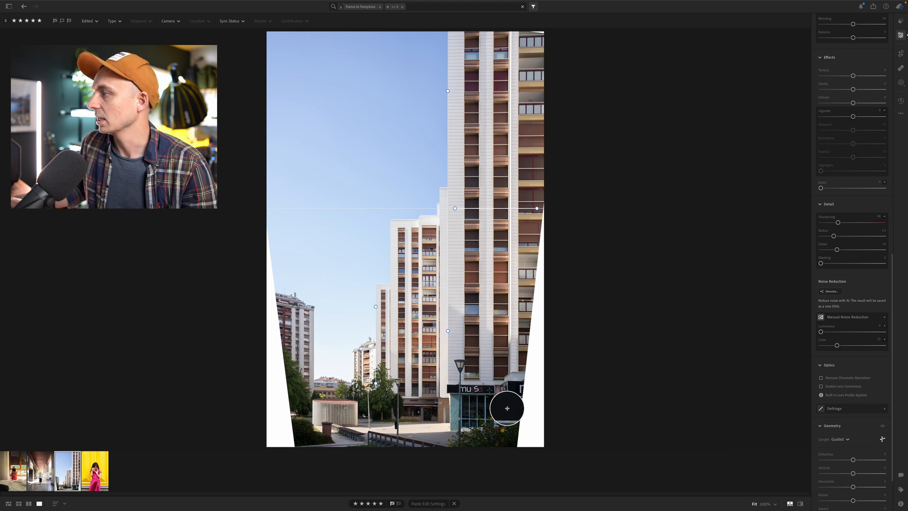
{"action": "mouse_move", "coordinate": [437, 401]}
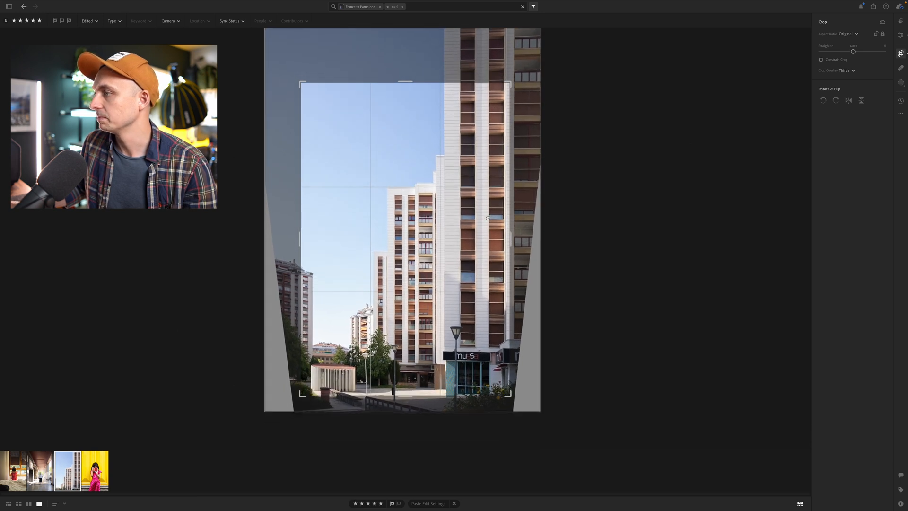
Step: Apply the tower-block crop and switch to the arcade photo of the walking woman
{"action": "left_click", "coordinate": [900, 36]}
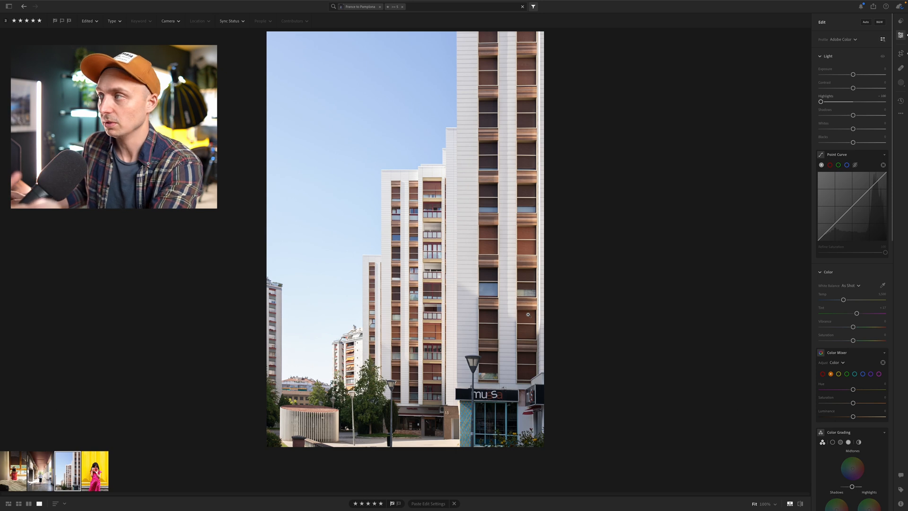
{"action": "left_click", "coordinate": [39, 470]}
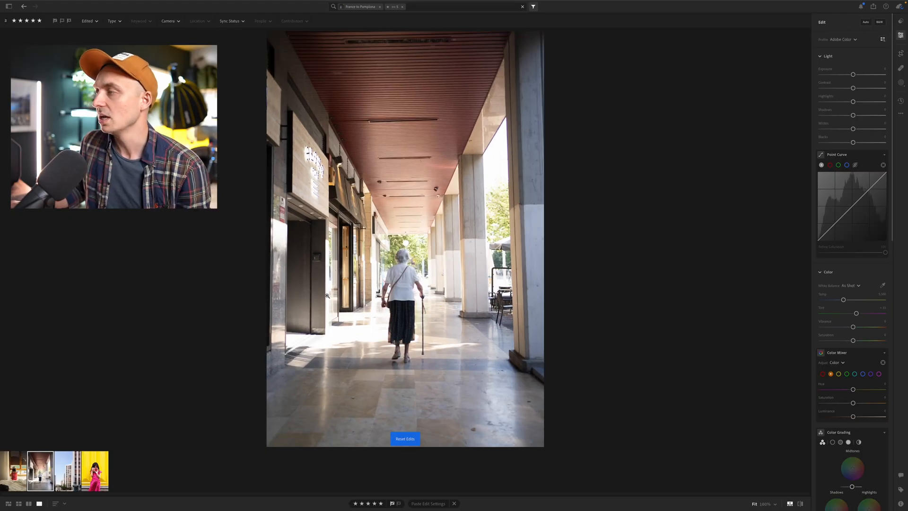
Step: Try a manual vertical perspective tweak on the arcade photo and list the Upright modes
{"action": "left_click", "coordinate": [405, 438]}
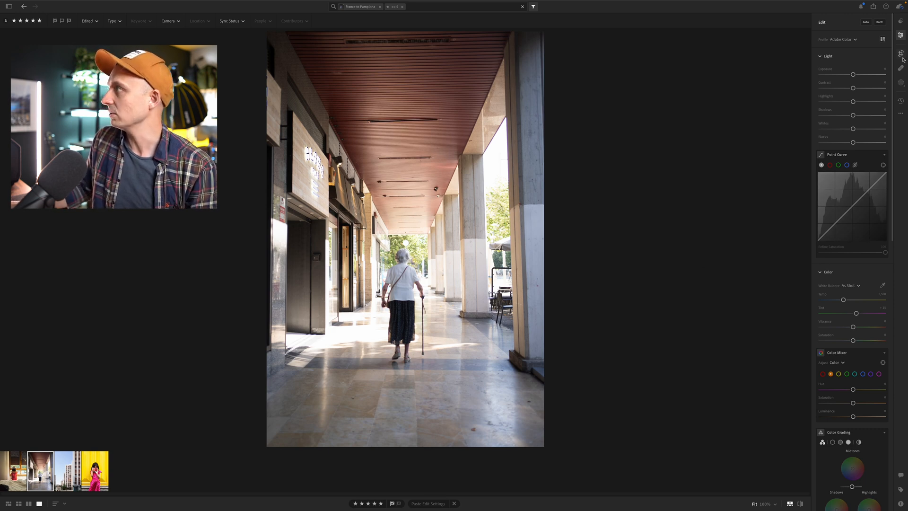
{"action": "left_click", "coordinate": [900, 54]}
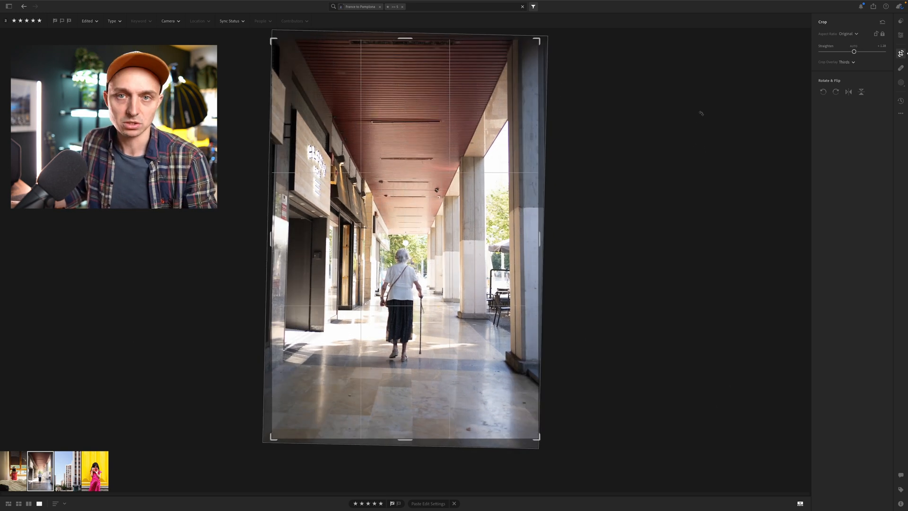
{"action": "left_click", "coordinate": [899, 36]}
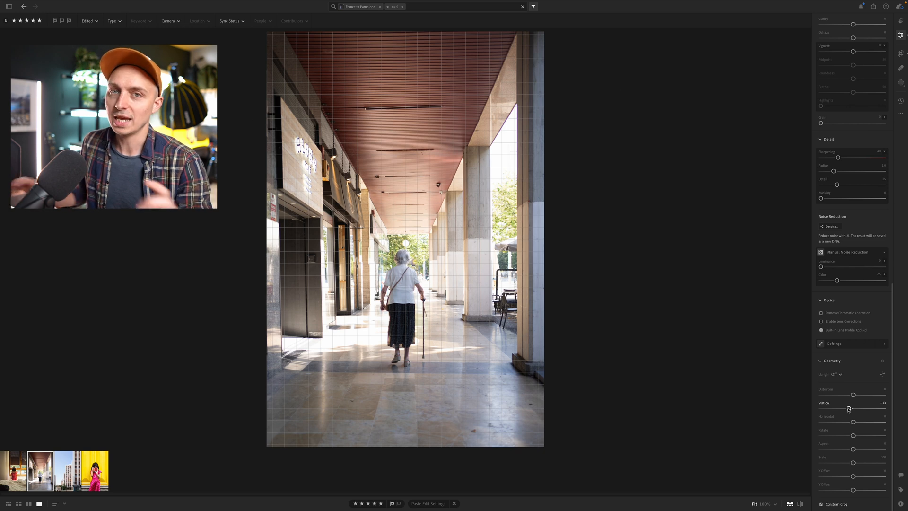
{"action": "left_click", "coordinate": [834, 374]}
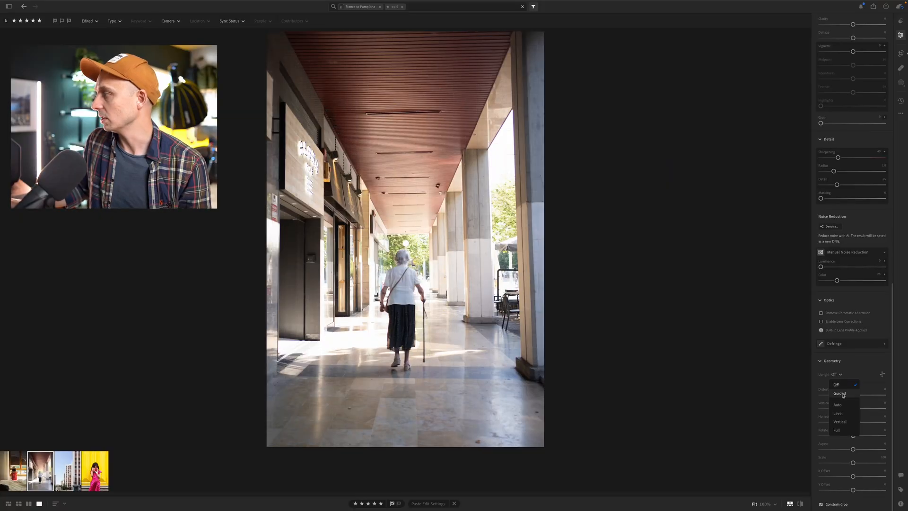
Step: Apply Guided Upright to the arcade photo, crop it, and move to the yellow-wall photo
{"action": "left_click", "coordinate": [839, 393]}
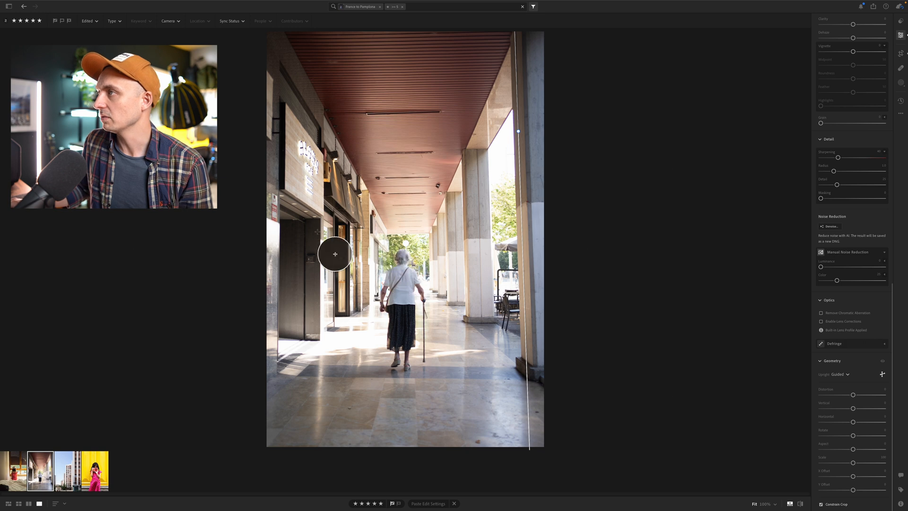
{"action": "mouse_move", "coordinate": [299, 243]}
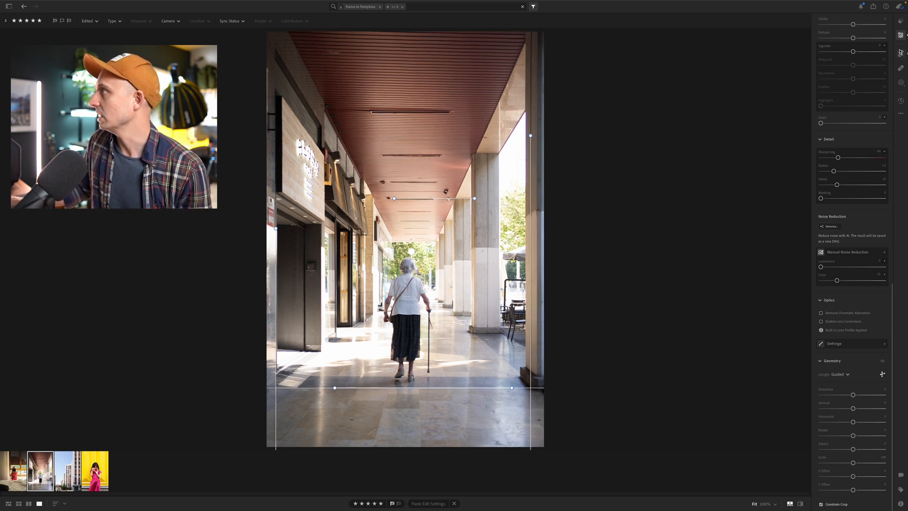
{"action": "left_click", "coordinate": [900, 52]}
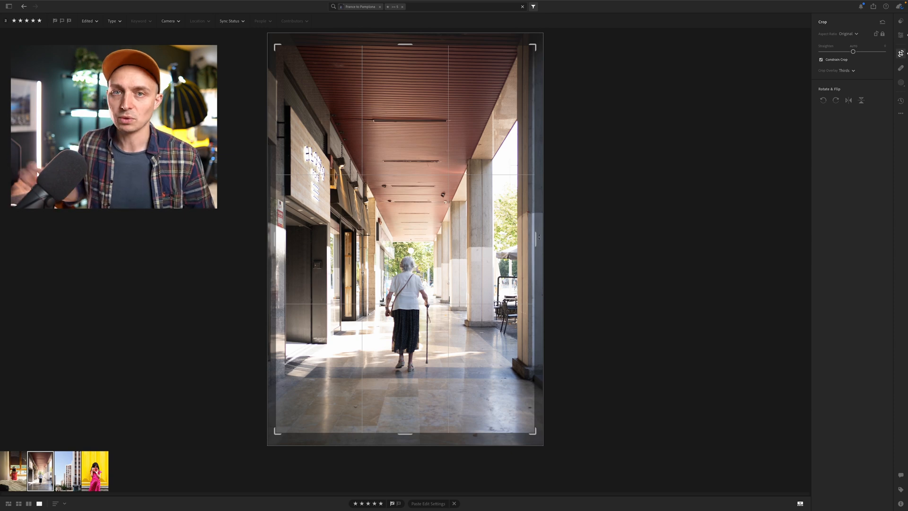
{"action": "left_click", "coordinate": [93, 470]}
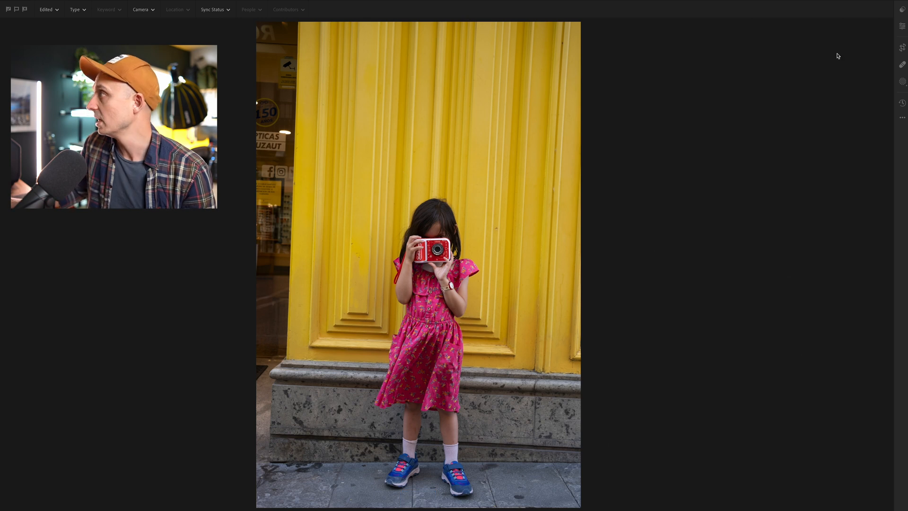
Step: Leave the crop tools for the yellow-wall photo's adjustments and choose Guided Upright
{"action": "left_click", "coordinate": [901, 47]}
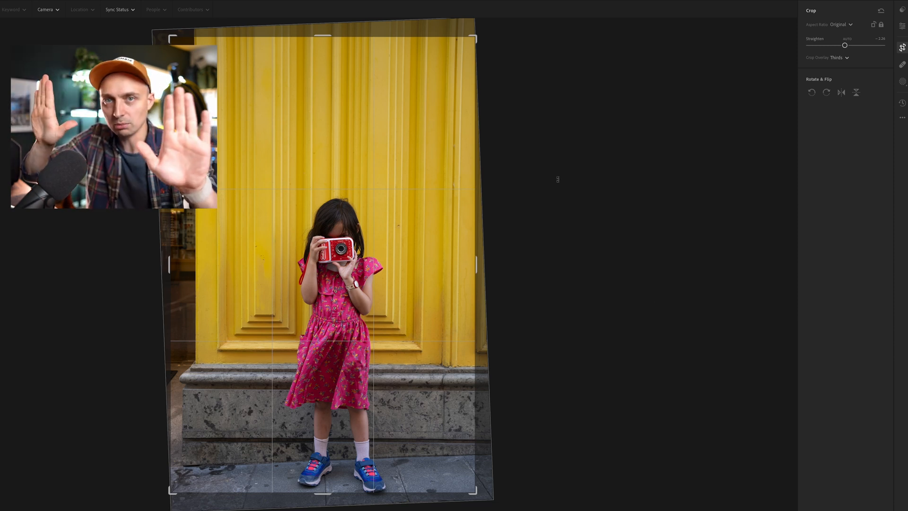
{"action": "mouse_move", "coordinate": [639, 131]}
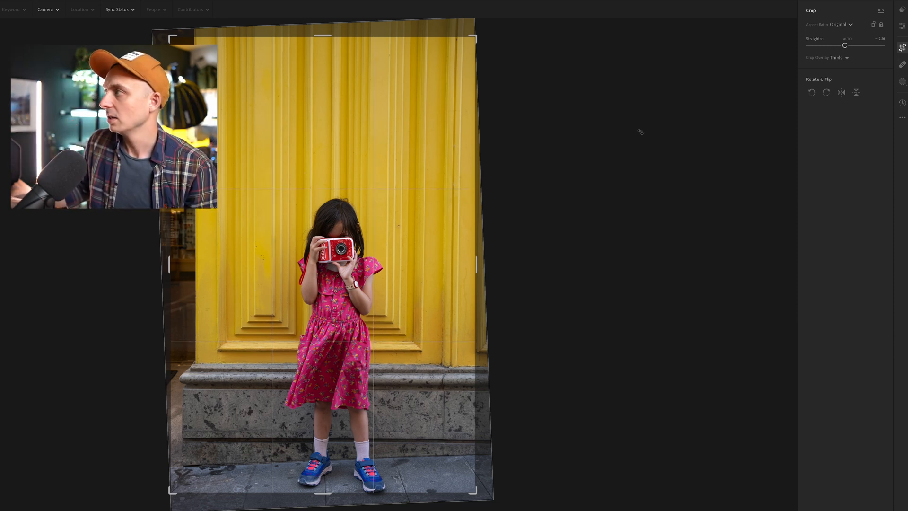
{"action": "left_click", "coordinate": [902, 26]}
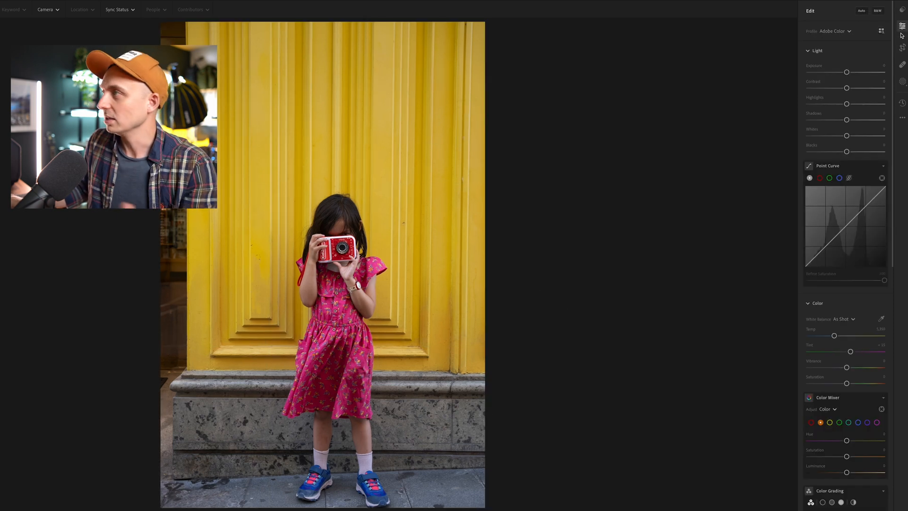
{"action": "left_click", "coordinate": [901, 26]}
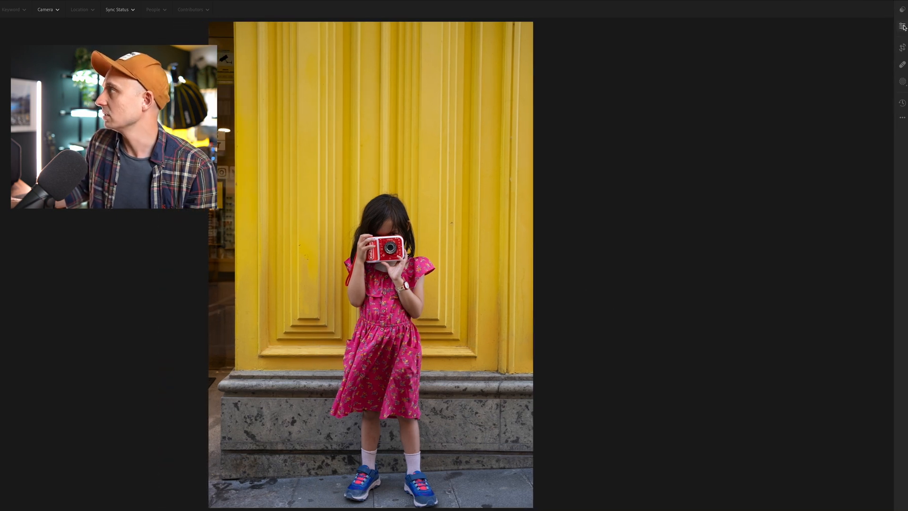
{"action": "left_click", "coordinate": [901, 26]}
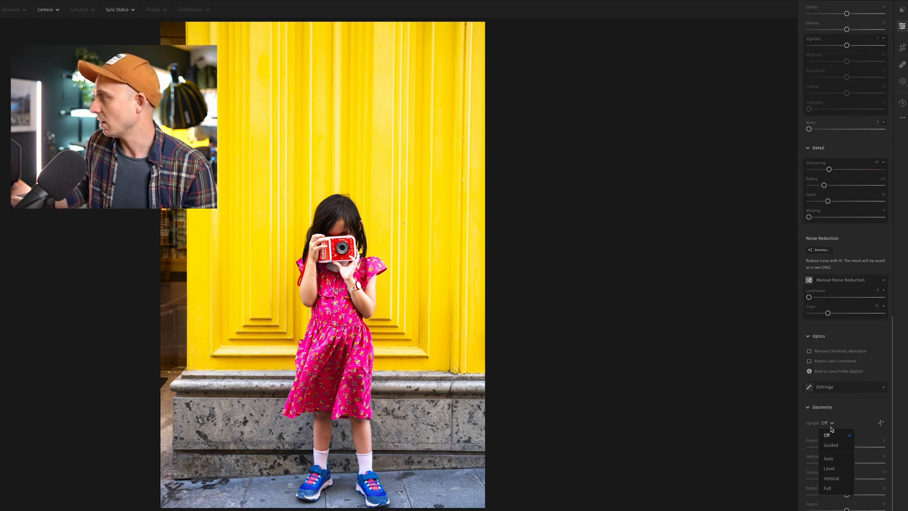
{"action": "left_click", "coordinate": [830, 444]}
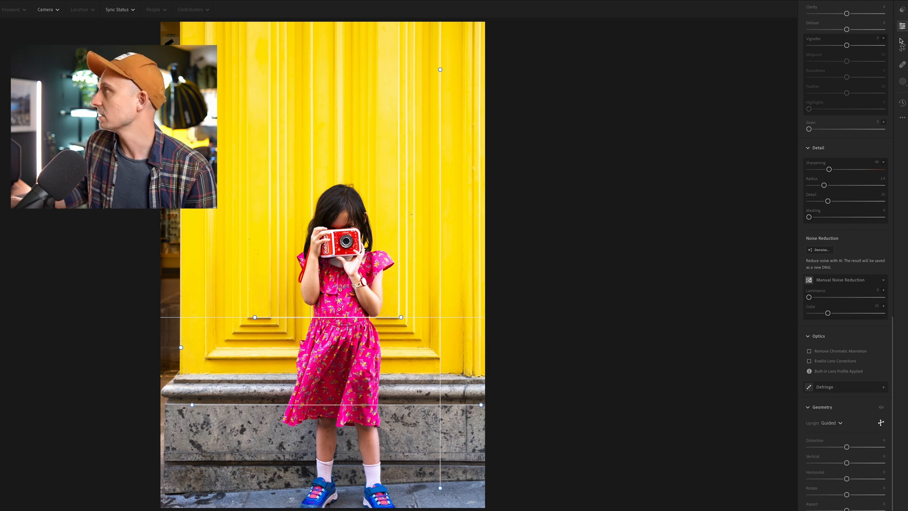
Step: Draw and confirm a tighter crop on the corrected yellow-door photo
{"action": "left_click", "coordinate": [901, 47]}
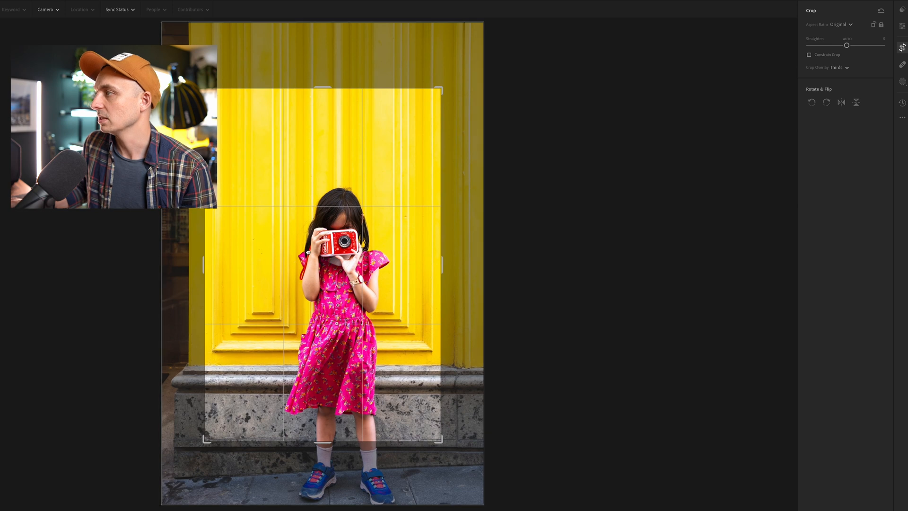
{"action": "left_click", "coordinate": [901, 25]}
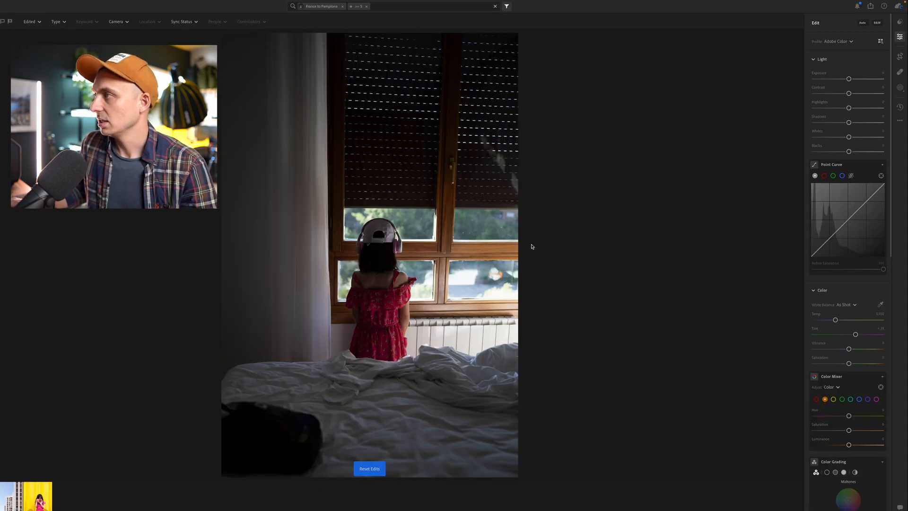
Step: Return to the brightened girl-at-window photo and add Guided Upright lines along the window frame
{"action": "left_click", "coordinate": [369, 469]}
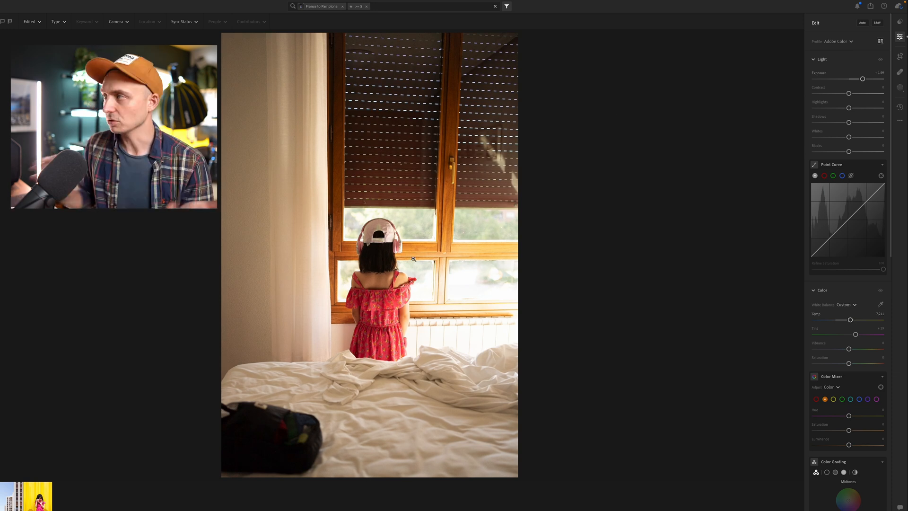
{"action": "scroll", "scroll_direction": "down", "scroll_amount": 3}
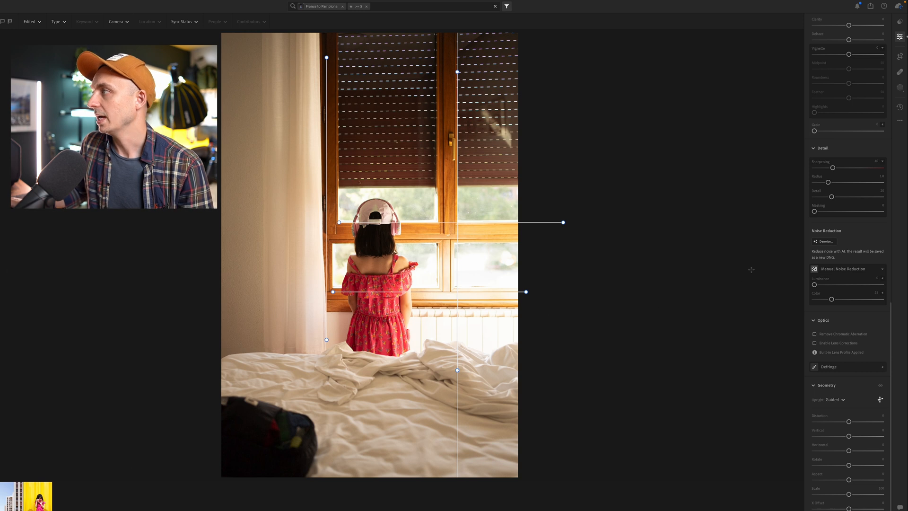
{"action": "left_click", "coordinate": [899, 56]}
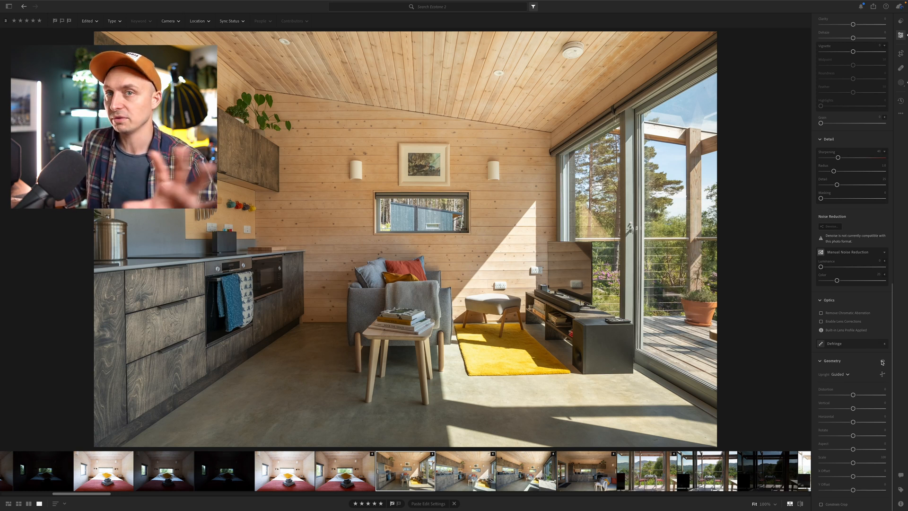
{"action": "left_click", "coordinate": [837, 373]}
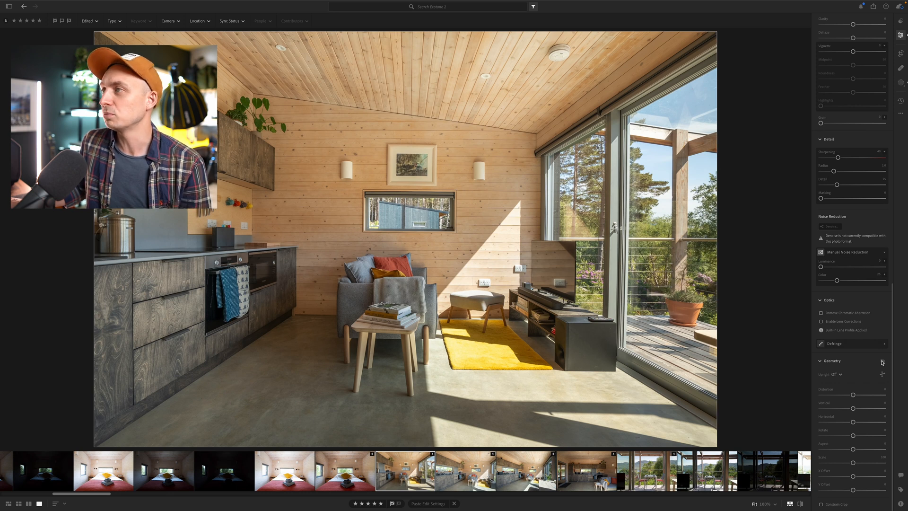
{"action": "left_click", "coordinate": [841, 374]}
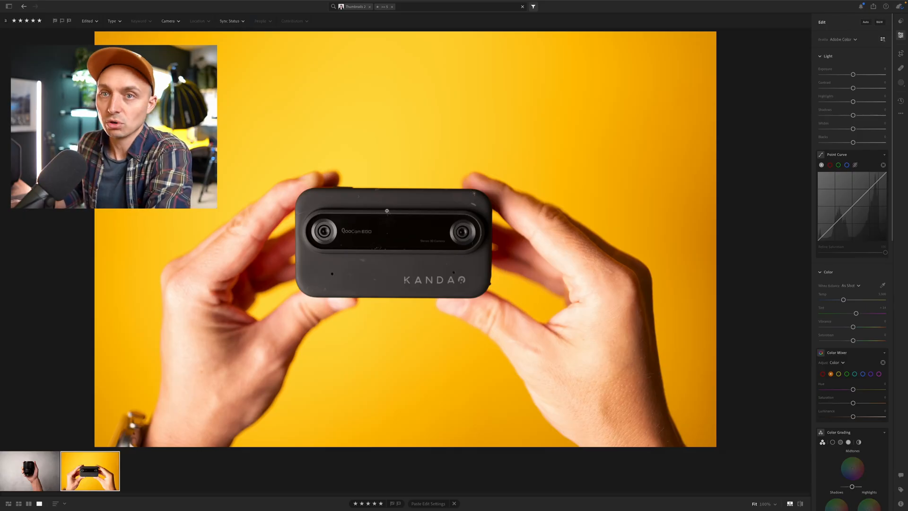
Step: Constrain the camera-on-yellow photo's crop to a 16:9 aspect ratio
{"action": "left_click", "coordinate": [901, 52]}
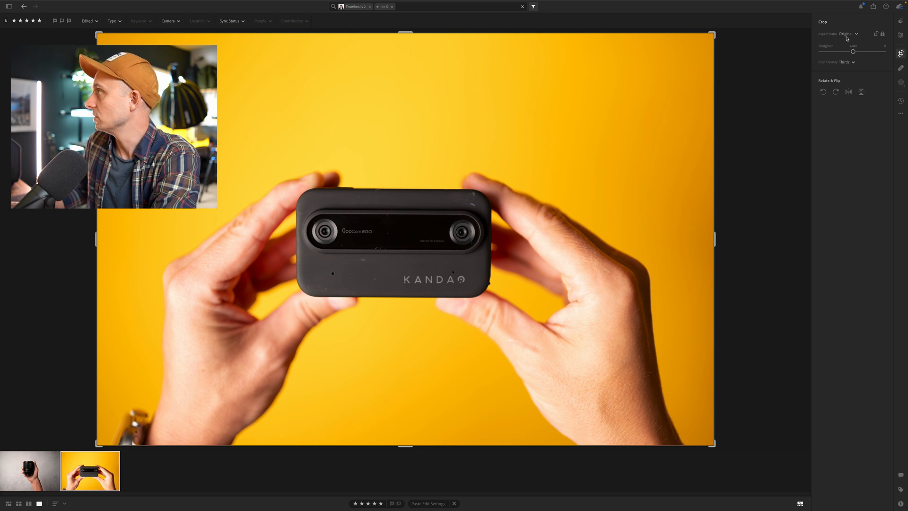
{"action": "left_click", "coordinate": [849, 34]}
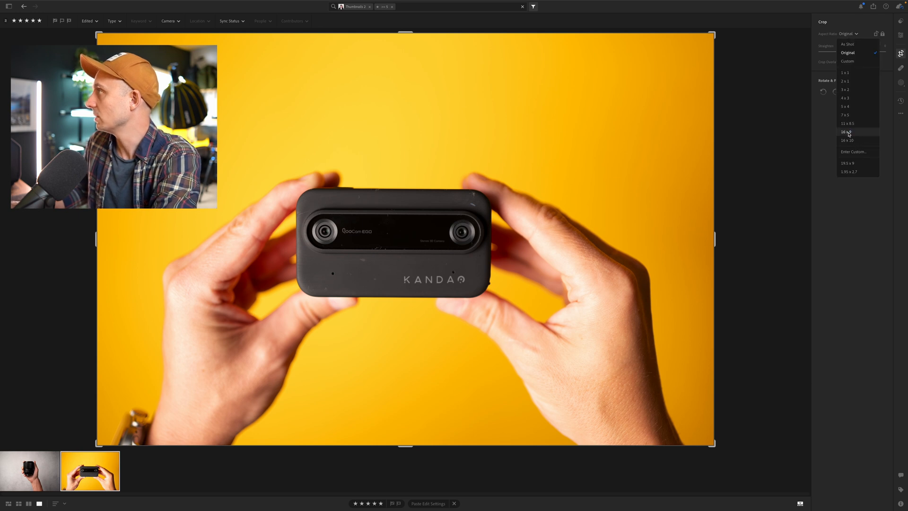
{"action": "left_click", "coordinate": [846, 131]}
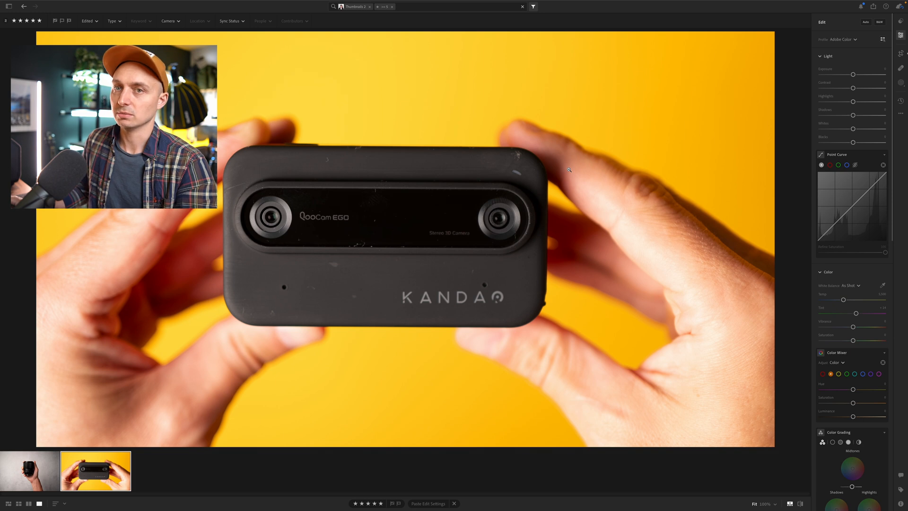
Step: Switch Upright to Guided and draw a guide line along the camera body's edge
{"action": "left_click", "coordinate": [900, 52]}
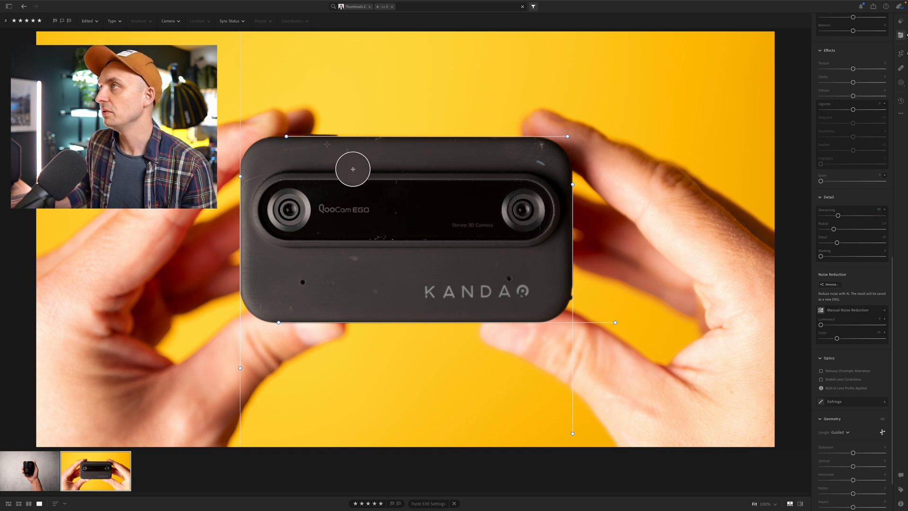
{"action": "left_click_drag", "start_coordinate": [352, 169], "coordinate": [305, 155]}
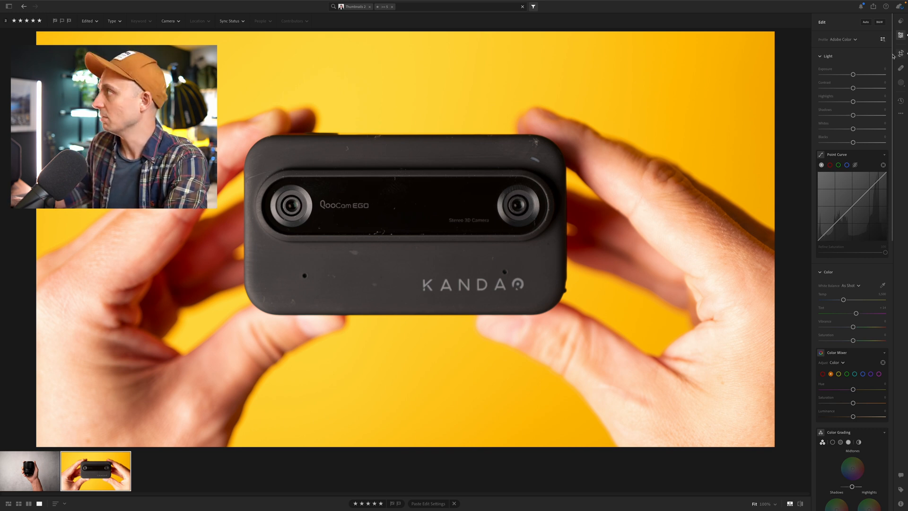
{"action": "scroll", "scroll_direction": "down", "scroll_amount": 3}
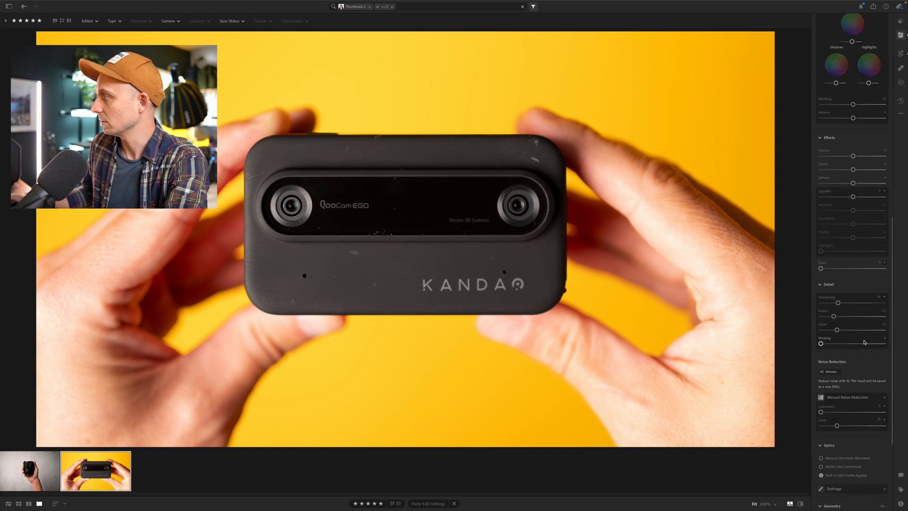
{"action": "scroll", "scroll_direction": "down", "scroll_amount": 3}
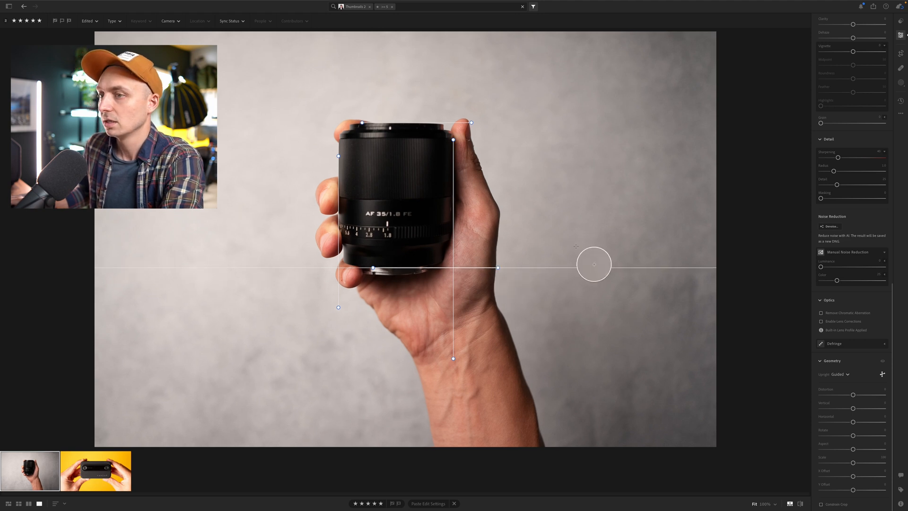
Step: Crop the lens-in-hand photo to a 16:9 aspect ratio
{"action": "left_click", "coordinate": [900, 36]}
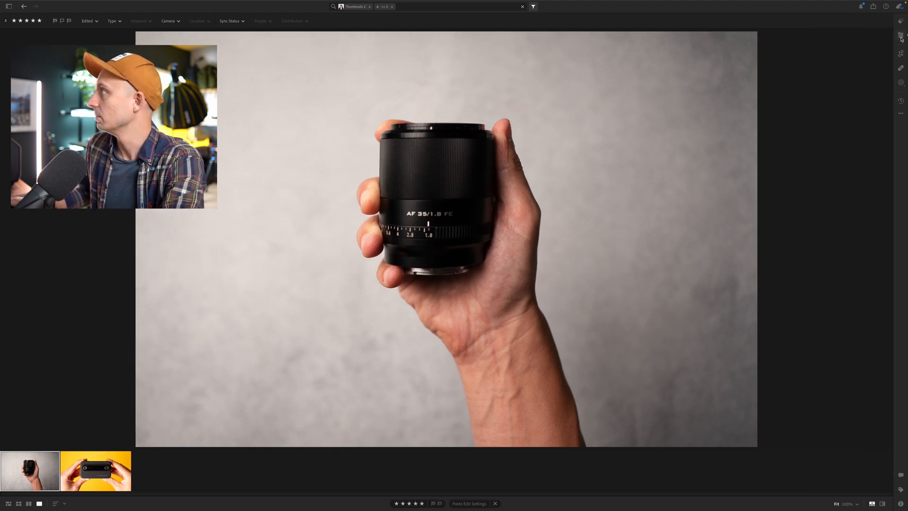
{"action": "left_click", "coordinate": [900, 35]}
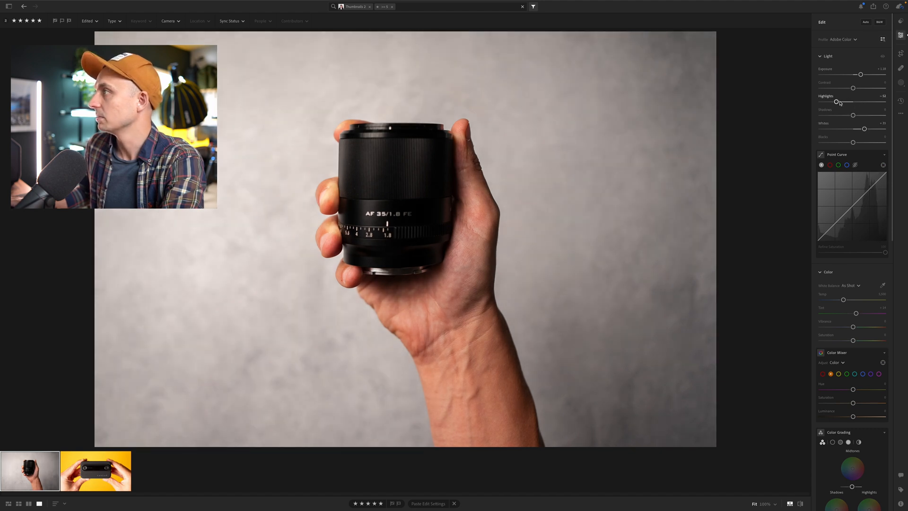
{"action": "scroll", "scroll_direction": "down", "scroll_amount": 3}
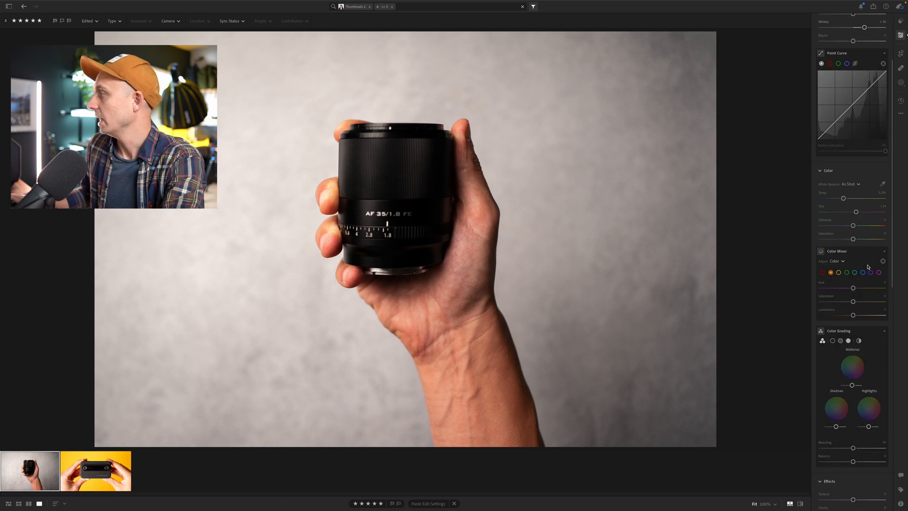
{"action": "scroll", "scroll_direction": "down", "scroll_amount": 3}
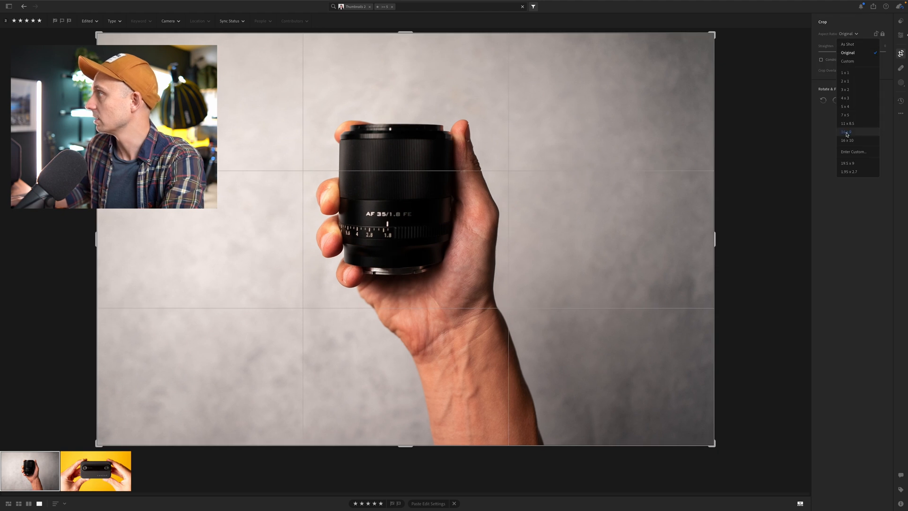
{"action": "left_click", "coordinate": [847, 132]}
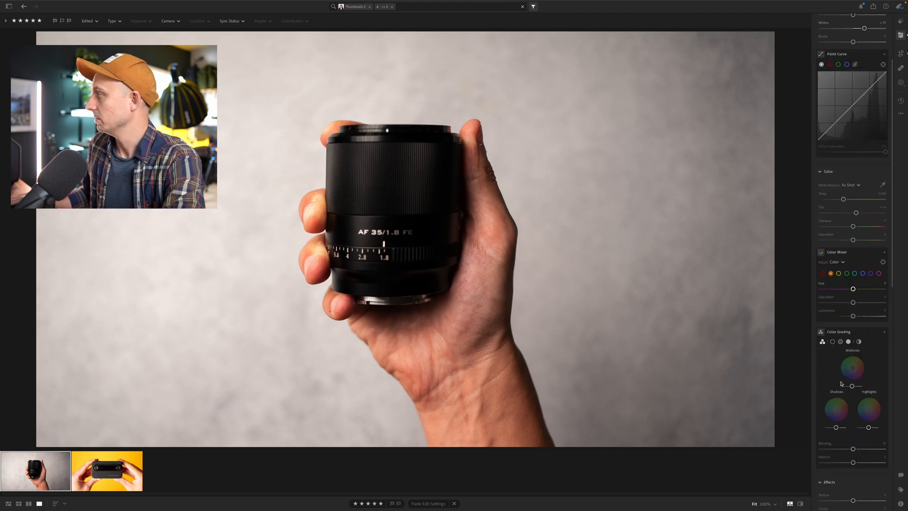
Step: Toggle Geometry off and back on to compare the guided upright correction
{"action": "scroll", "scroll_direction": "down", "scroll_amount": 3}
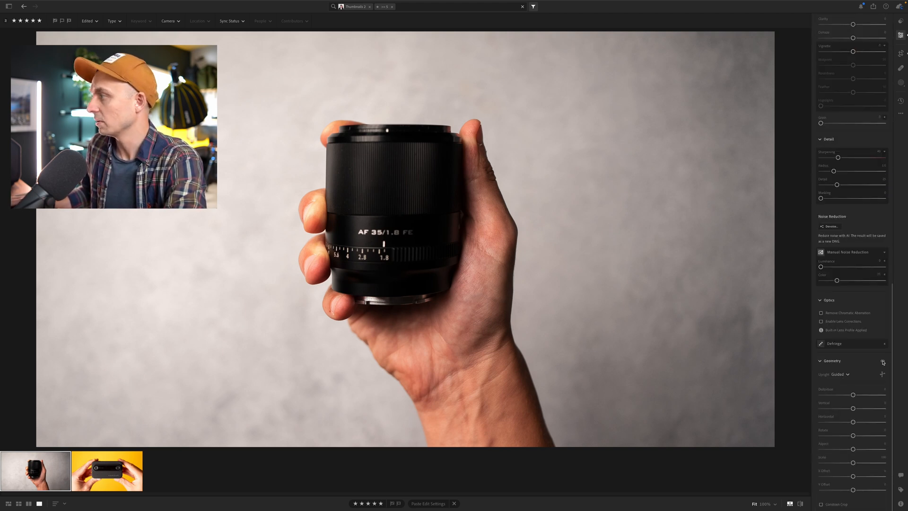
{"action": "left_click", "coordinate": [839, 374]}
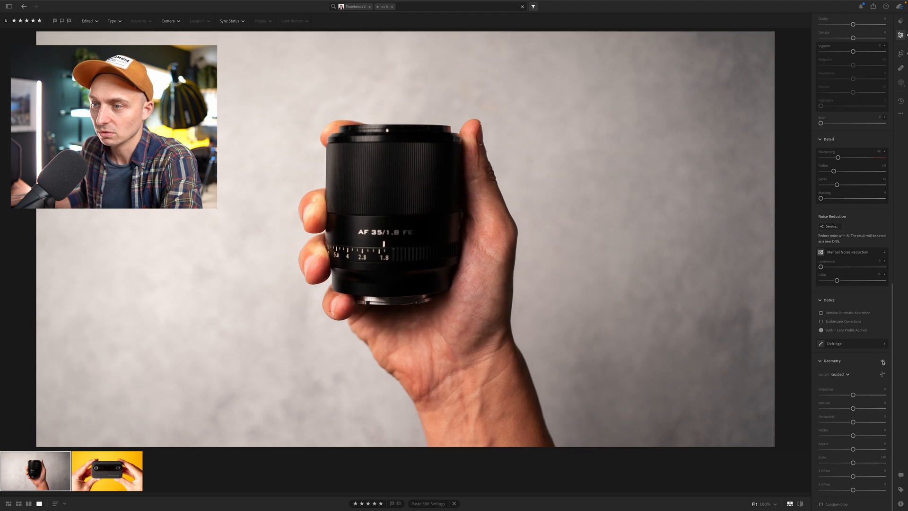
{"action": "left_click", "coordinate": [839, 374]}
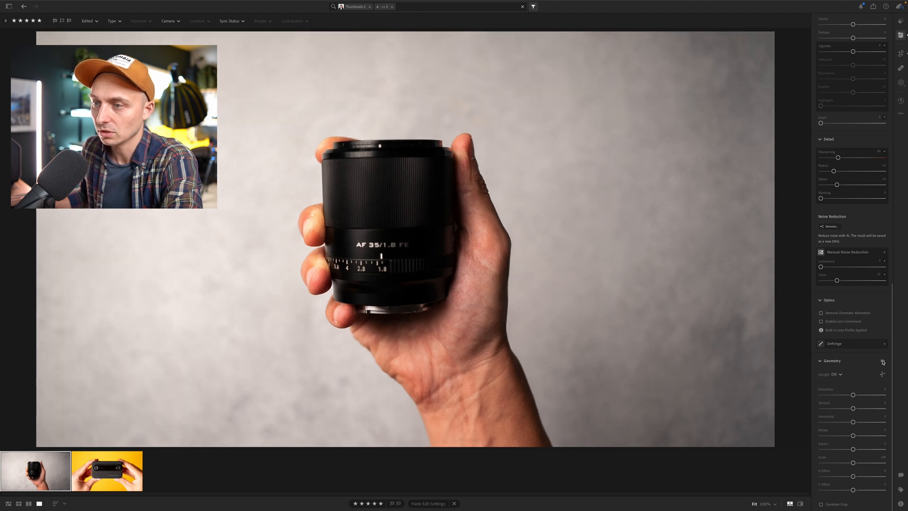
{"action": "left_click", "coordinate": [832, 374]}
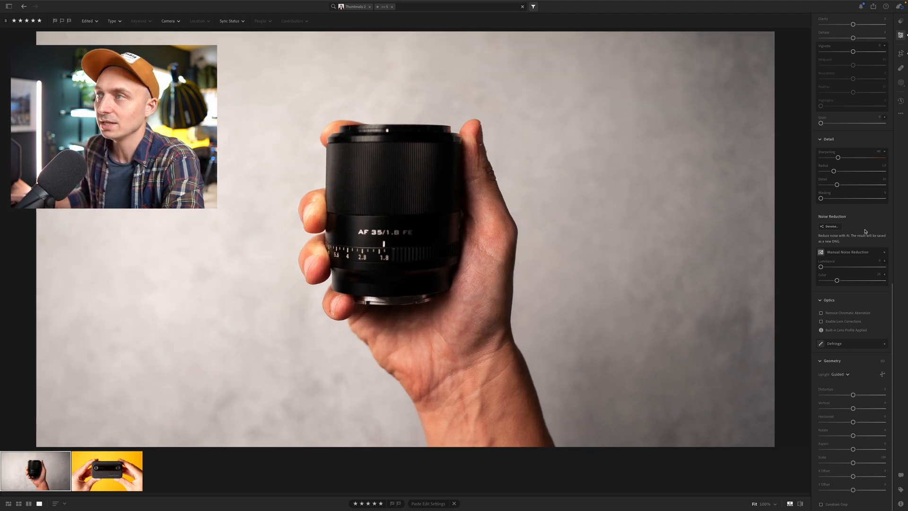